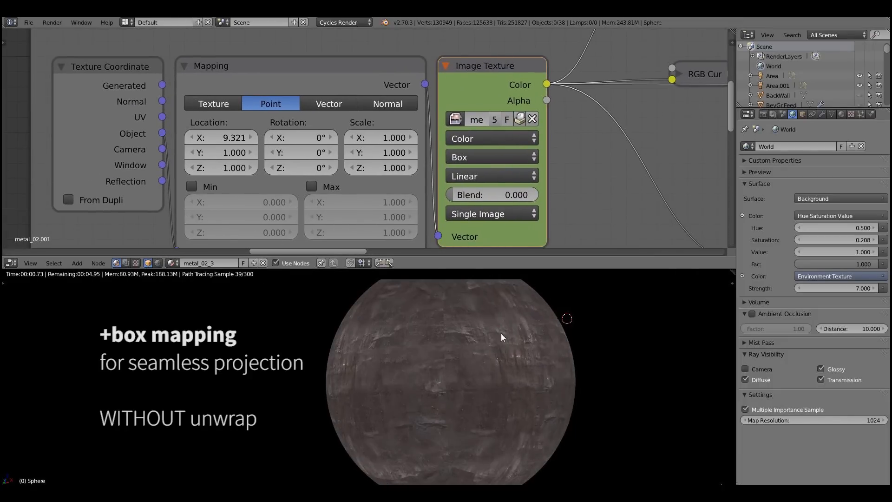
Step: Adjust the Image Texture blend to 0.27 so the box-mapped metal wraps the sphere seamlessly
left_click_drag(380, 137, 380, 138)
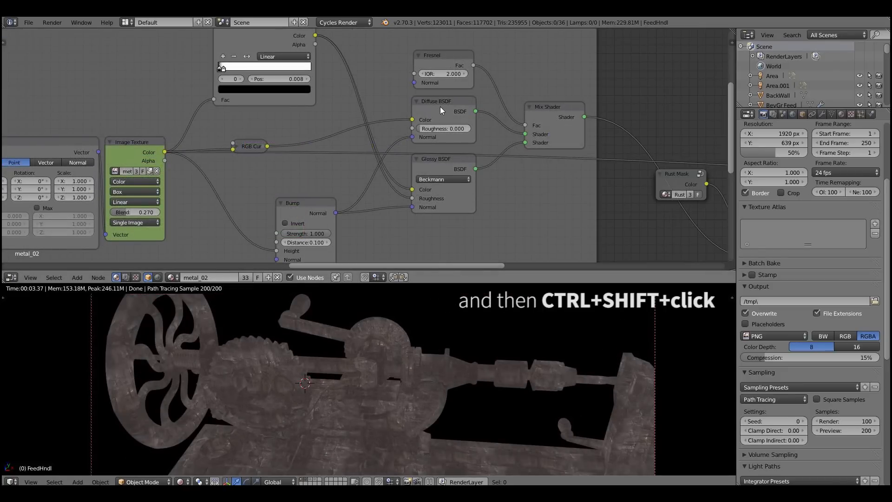
Step: Preview the base metal texture, then the base metal mix, in the rendered viewport via Node Wrangler
left_click(435, 110)
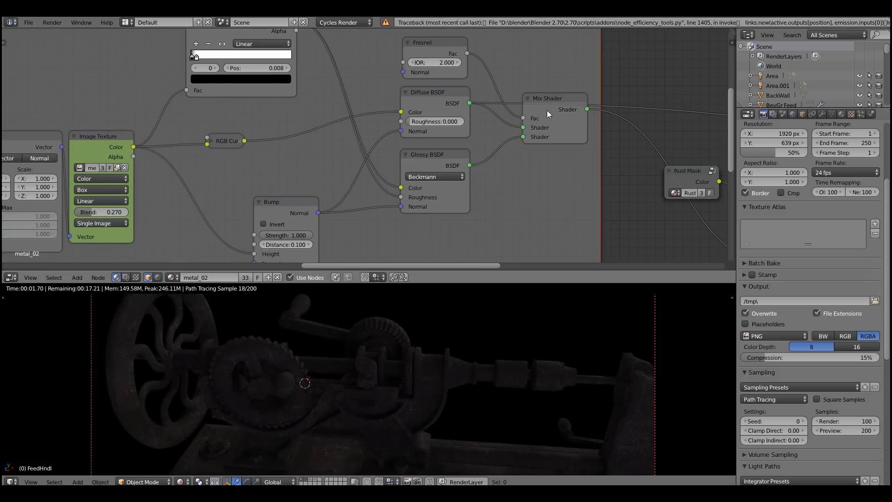
left_click(546, 98)
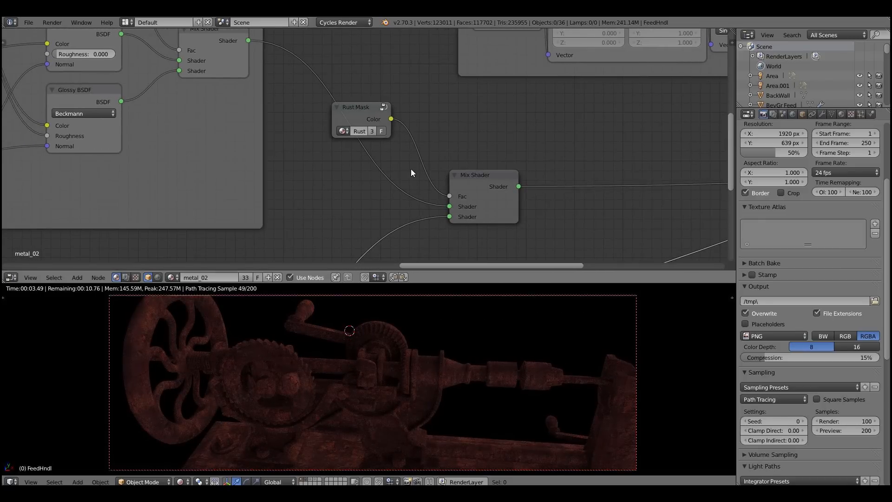
Step: Wire the Rust Mask group's Color into the Mix Shader Fac to layer rust over the base metal
left_click(360, 107)
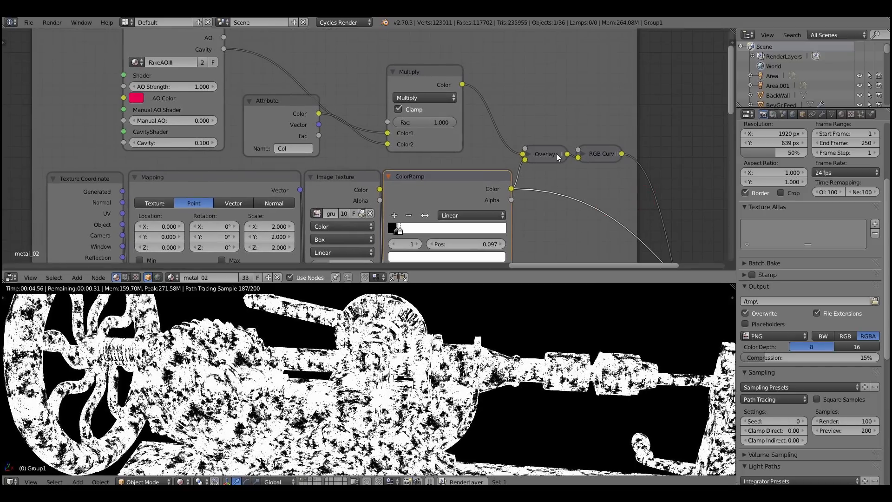
Step: Preview the Overlay edge-scratch mask result in the rendered viewport
left_click(544, 153)
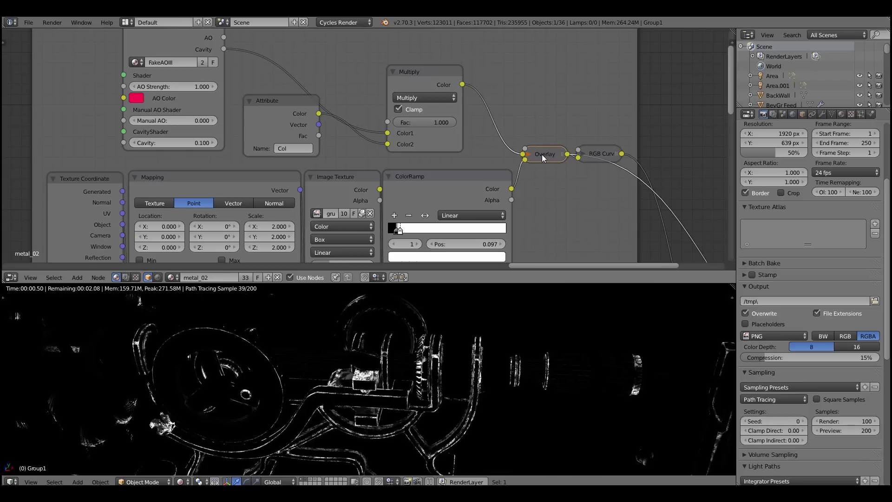
left_click(544, 154)
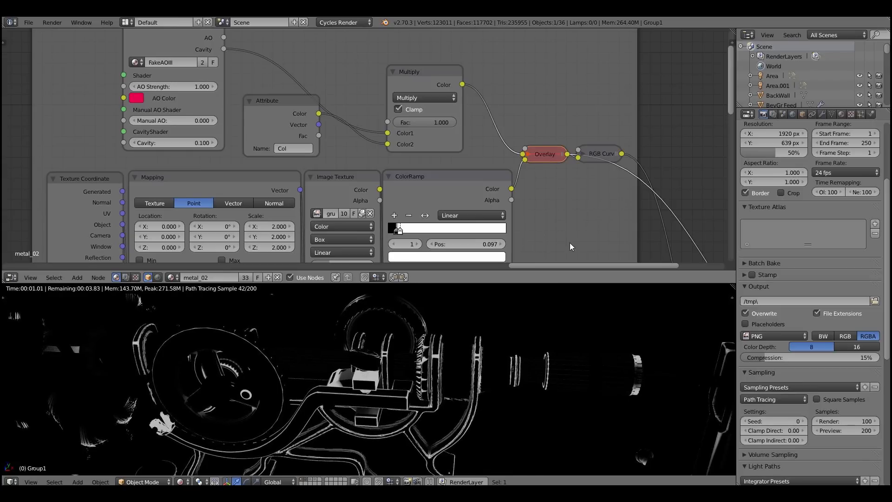